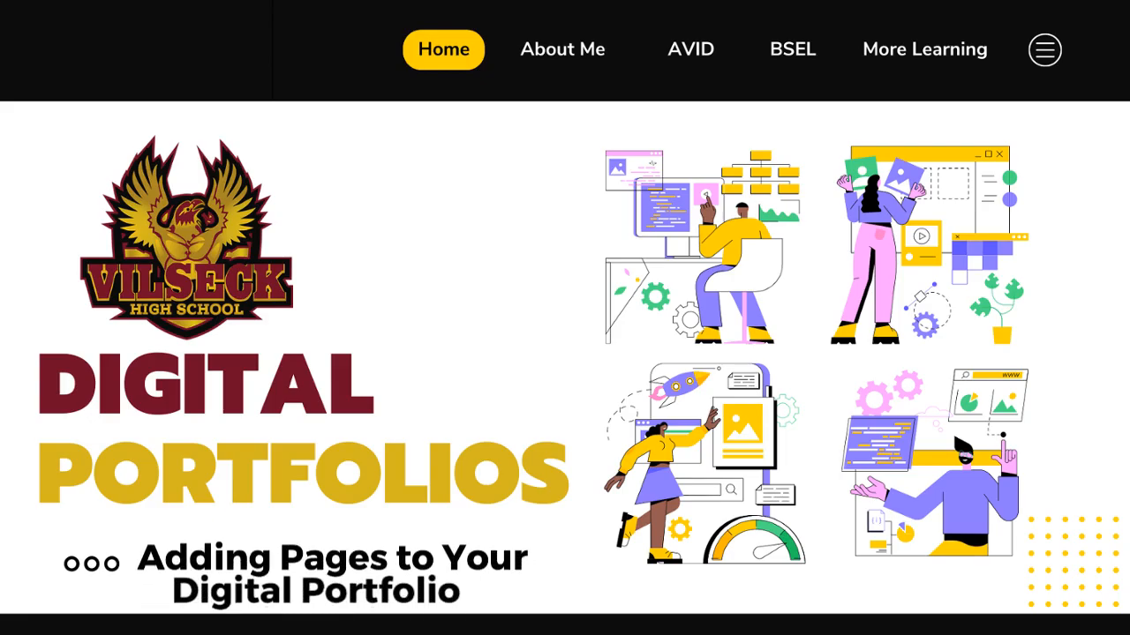
- Open Google Sites in a new tab from the ClassLink launcher
{"action": "left_click", "coordinate": [501, 12]}
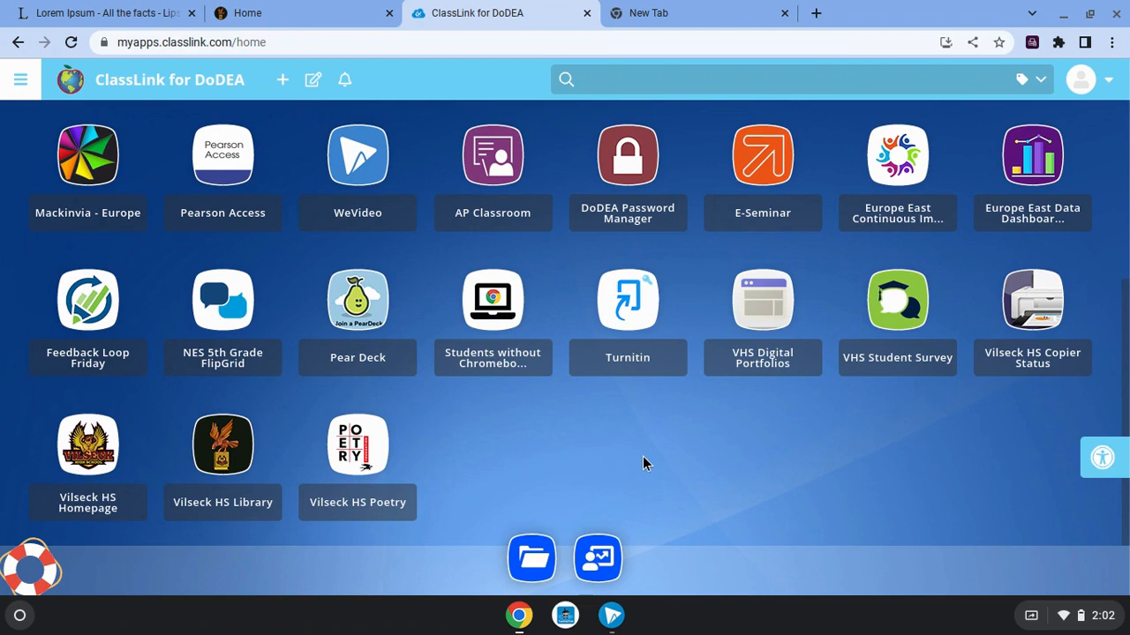
{"action": "mouse_move", "coordinate": [623, 448]}
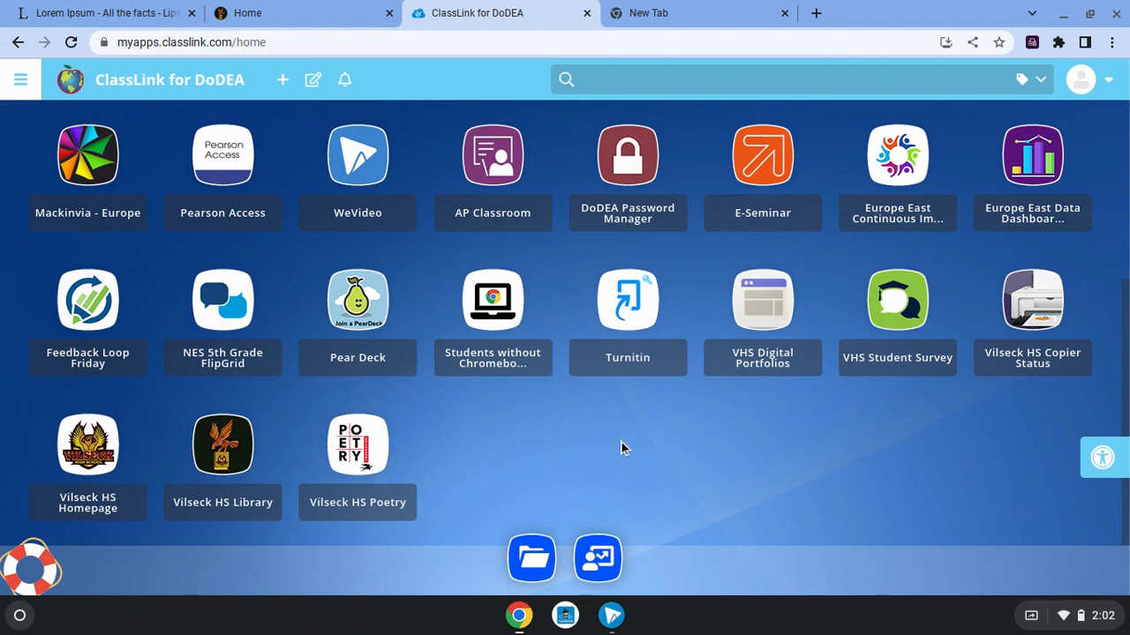
{"action": "left_click", "coordinate": [697, 12]}
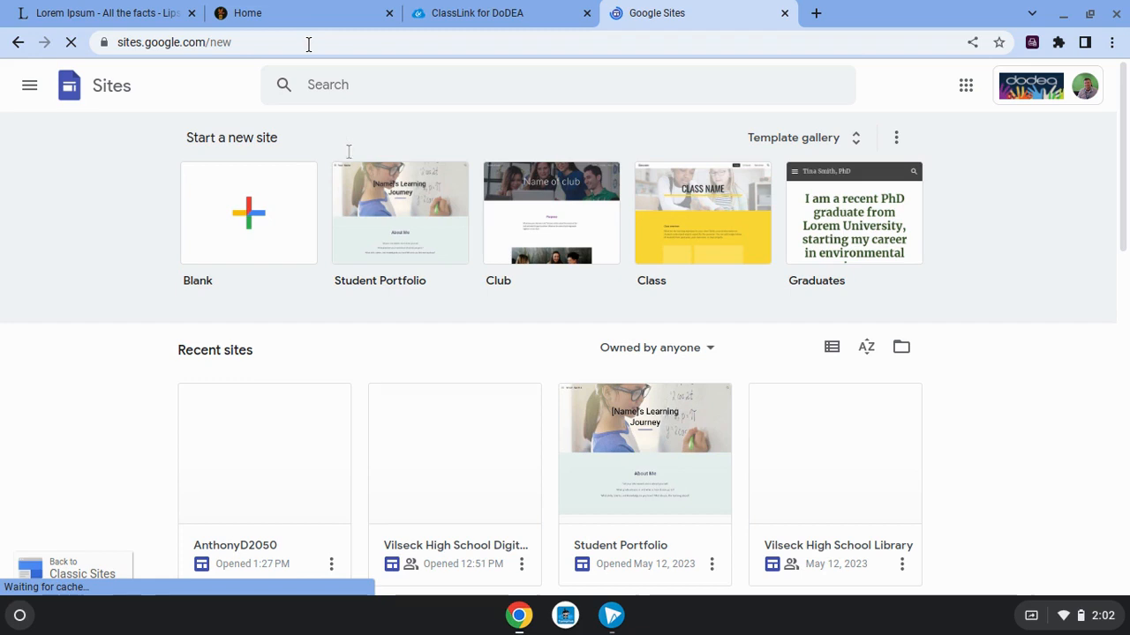
- Scroll to Recent sites and open the AnthonyD2050 site in the editor
{"action": "scroll", "scroll_direction": "down", "scroll_amount": 3}
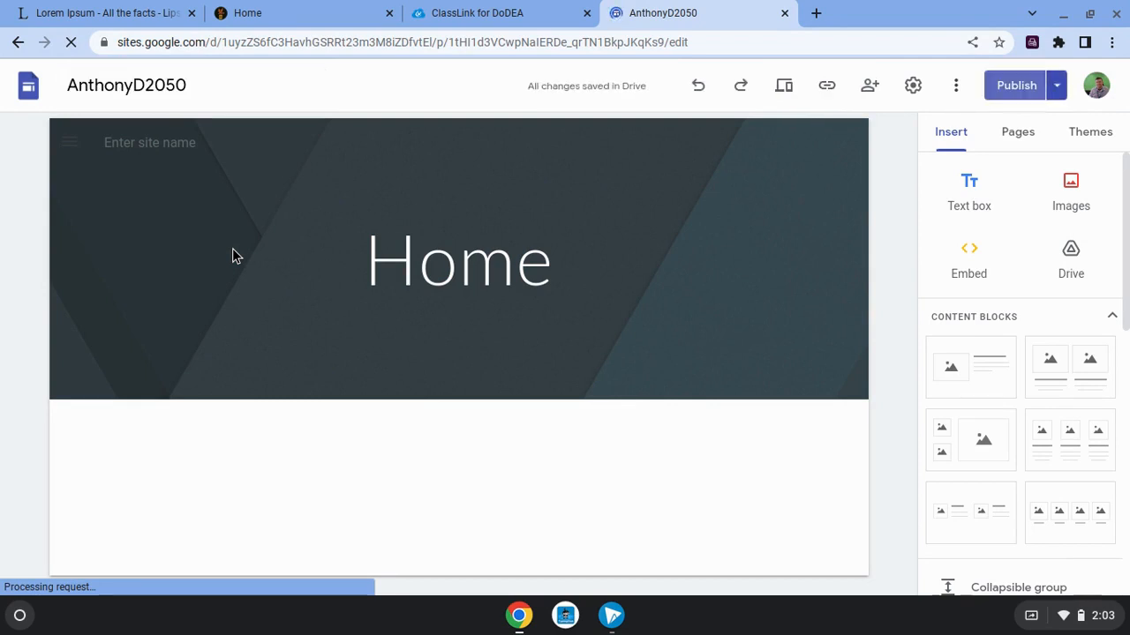
- Display the AnthonyD2050 page list, which holds only the Home page
{"action": "left_click", "coordinate": [458, 260]}
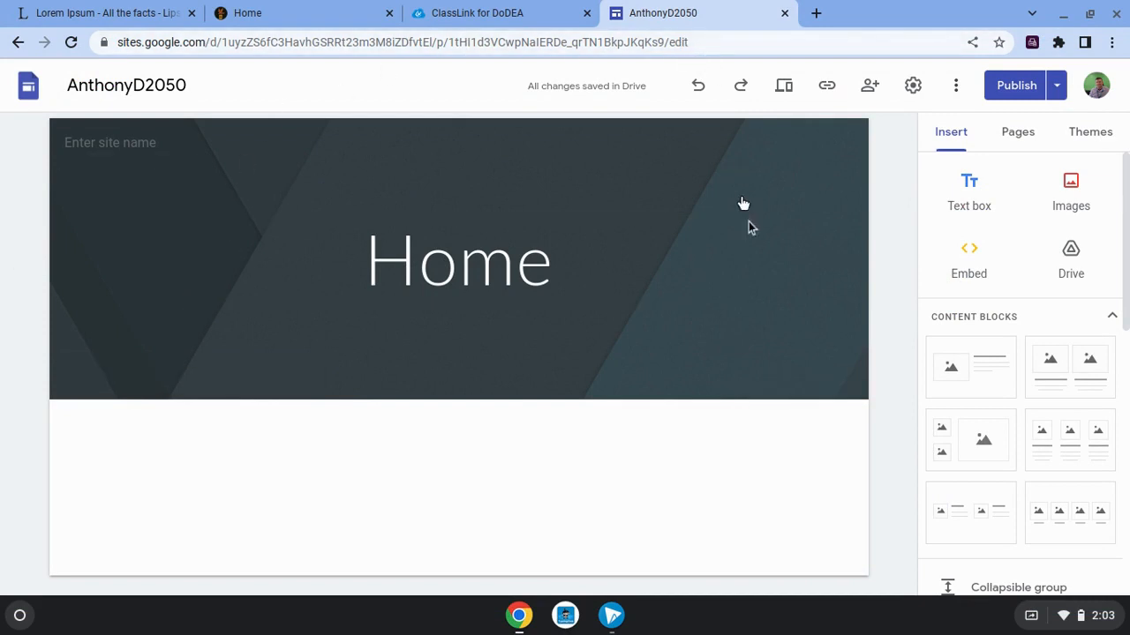
{"action": "left_click", "coordinate": [1017, 131]}
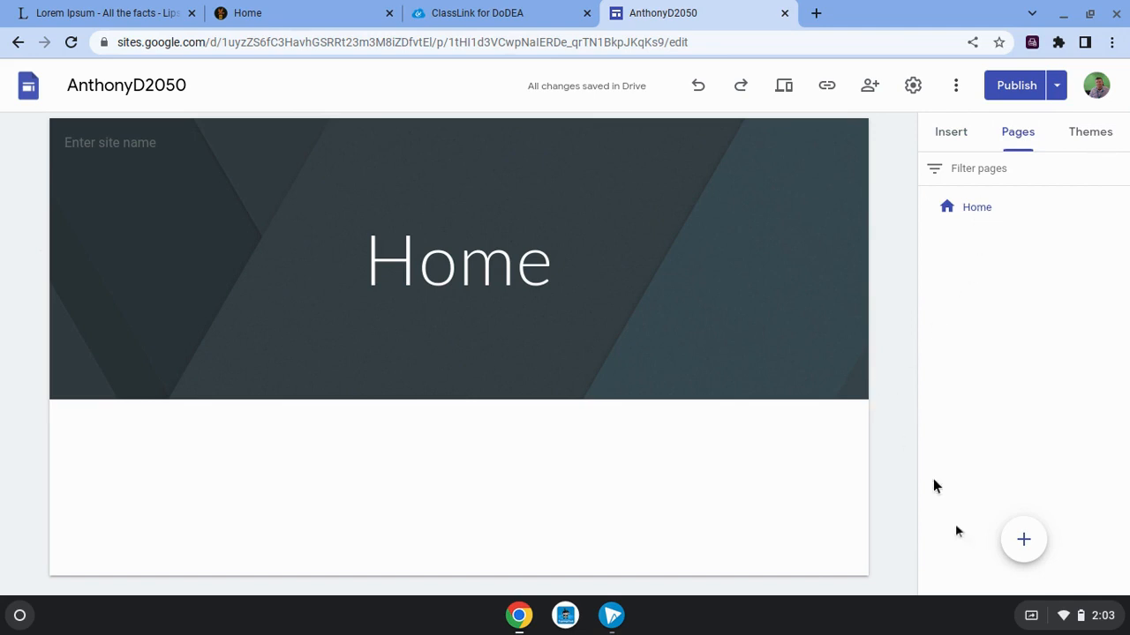
- Add a new page named 'AVID' after Home
{"action": "left_click", "coordinate": [1023, 539]}
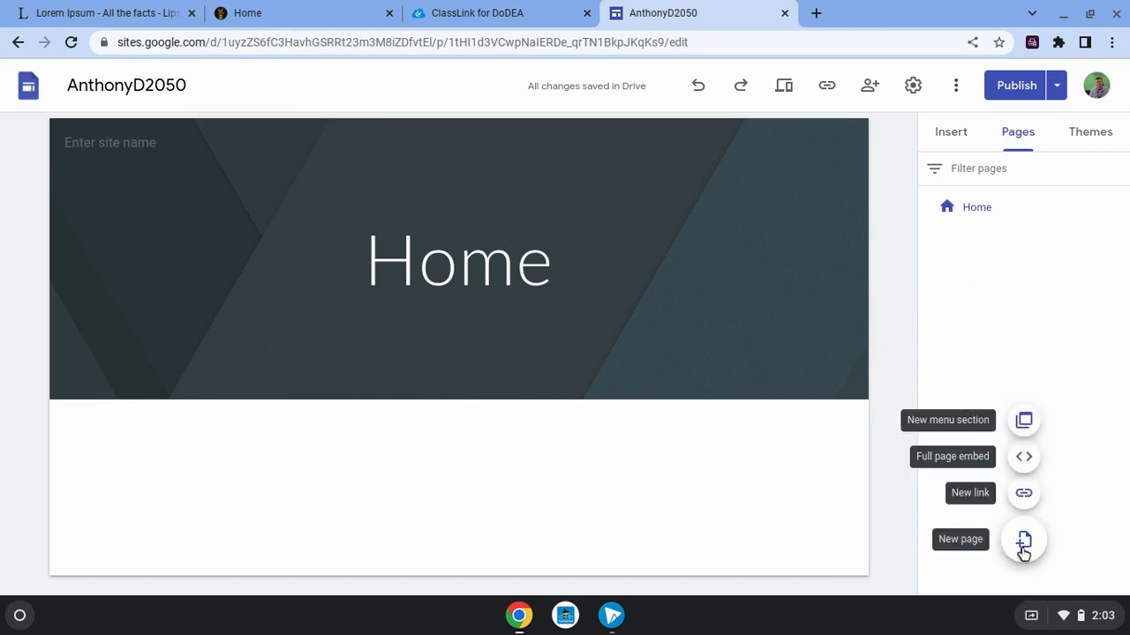
{"action": "mouse_move", "coordinate": [1023, 519]}
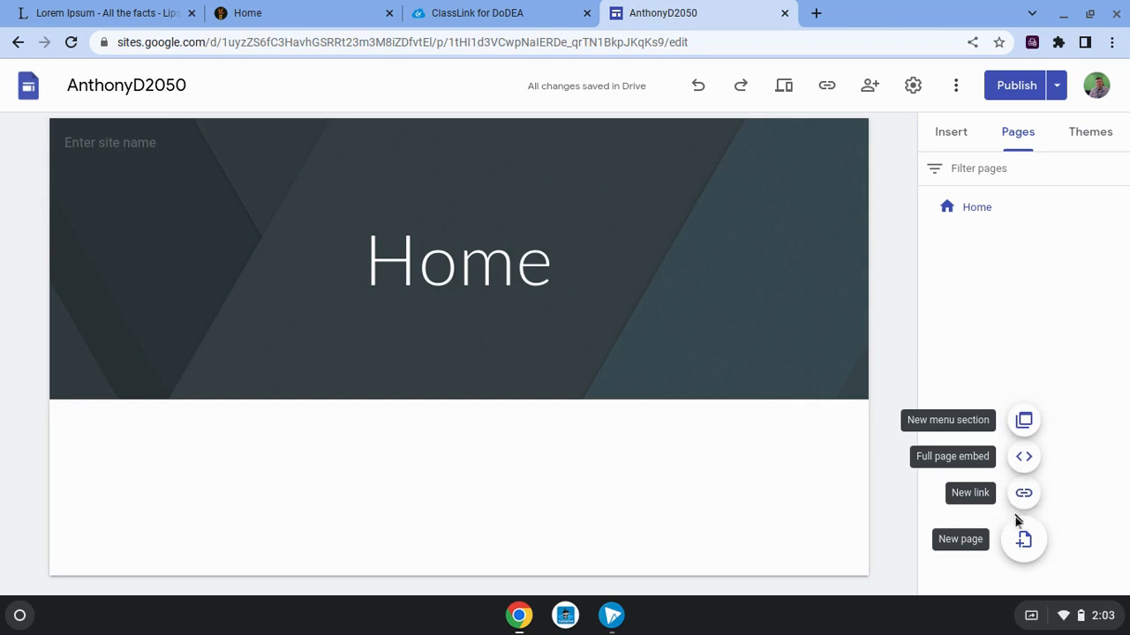
{"action": "left_click", "coordinate": [1023, 539]}
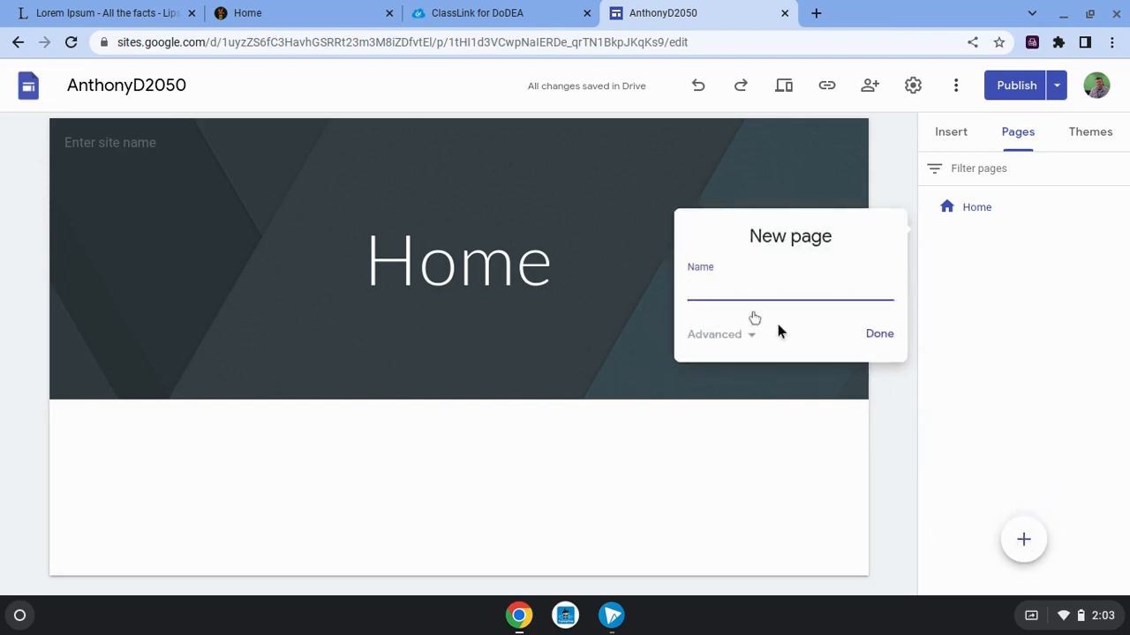
{"action": "left_click", "coordinate": [790, 292]}
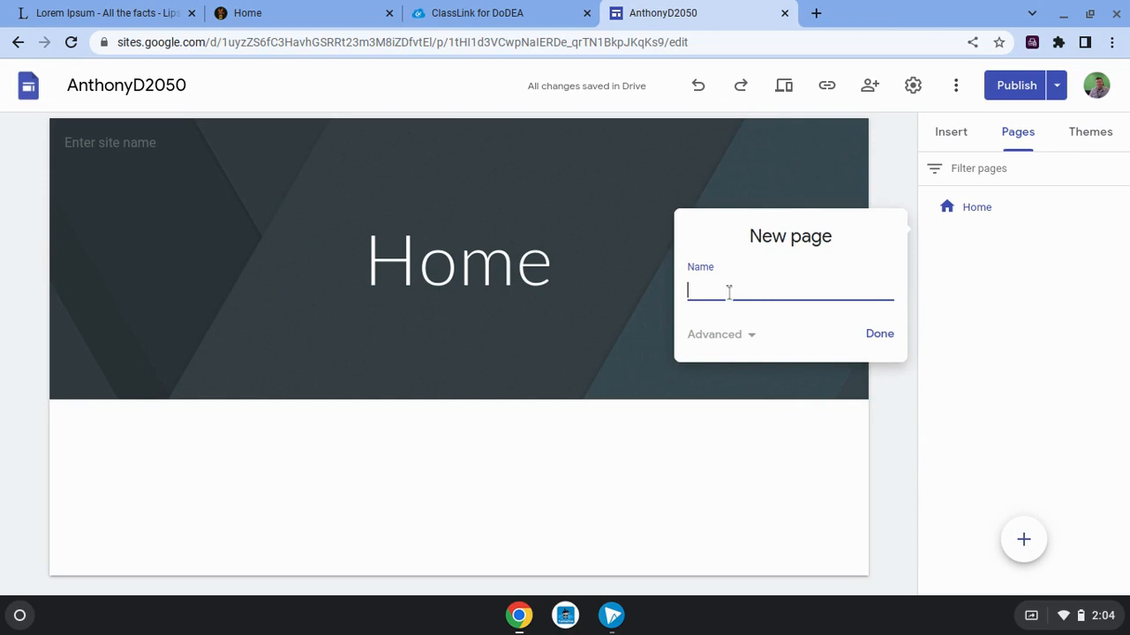
{"action": "type", "text": "AVID"}
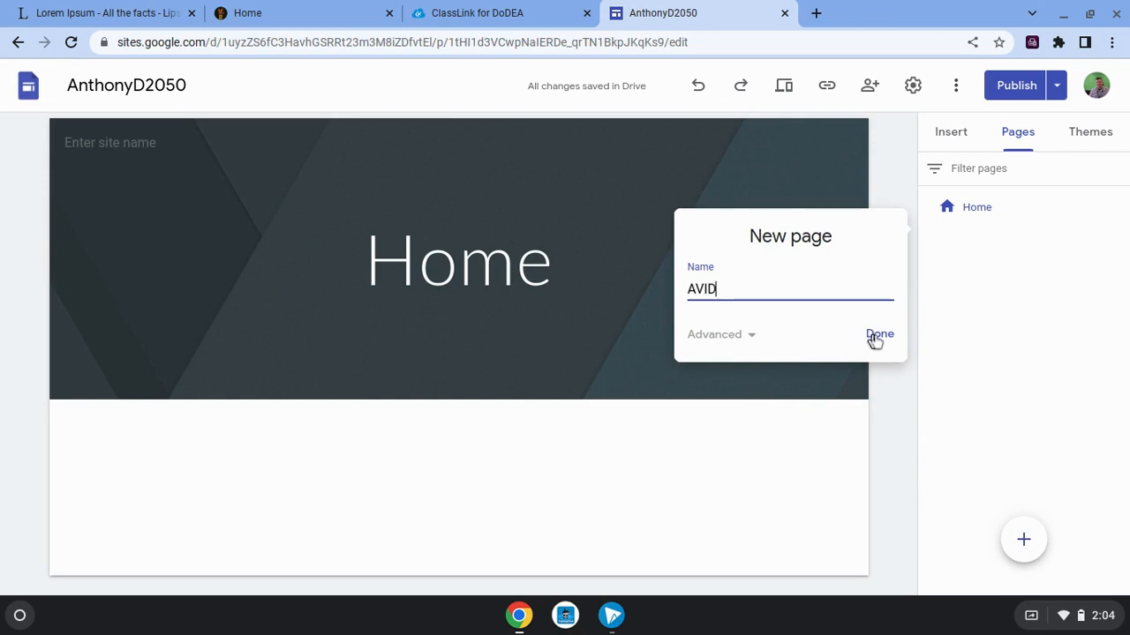
{"action": "left_click", "coordinate": [879, 333]}
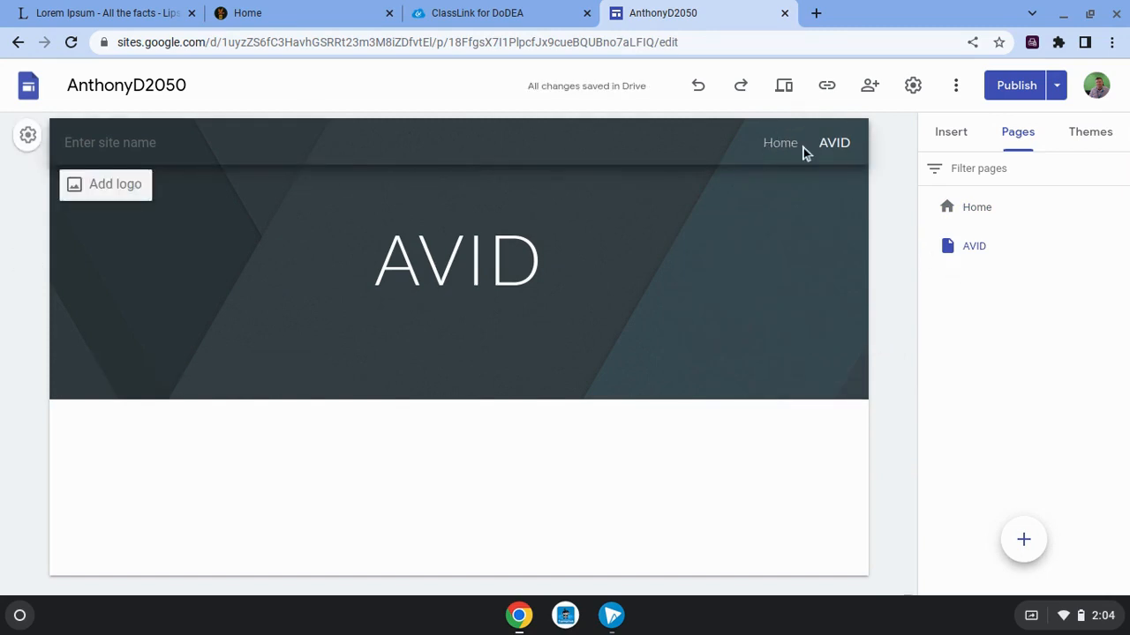
{"action": "mouse_move", "coordinate": [825, 150]}
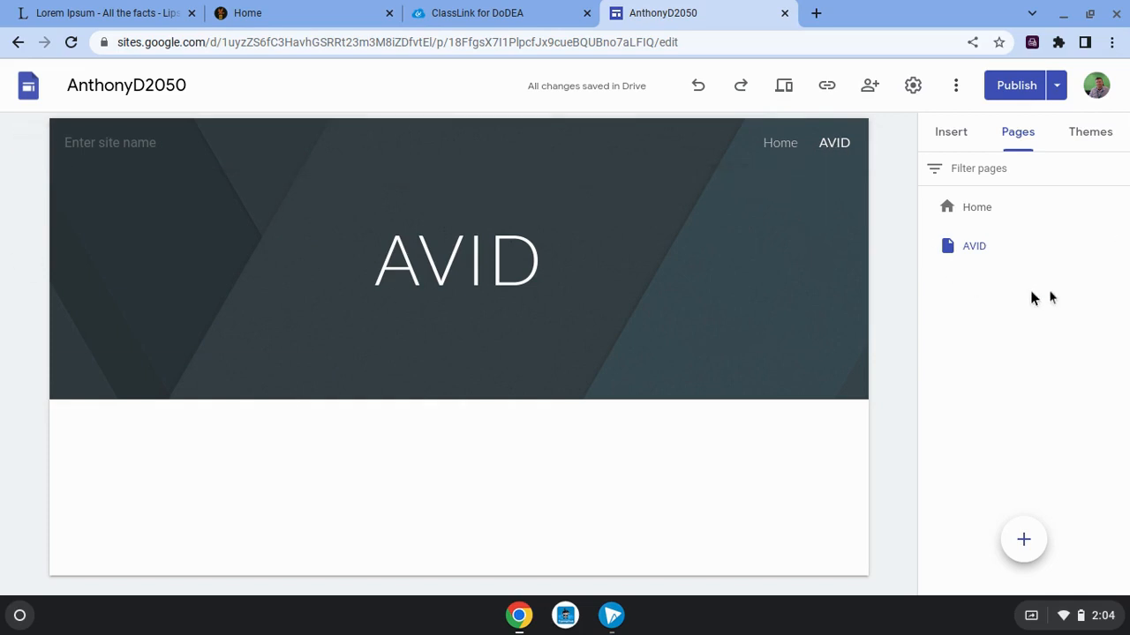
{"action": "mouse_move", "coordinate": [515, 462]}
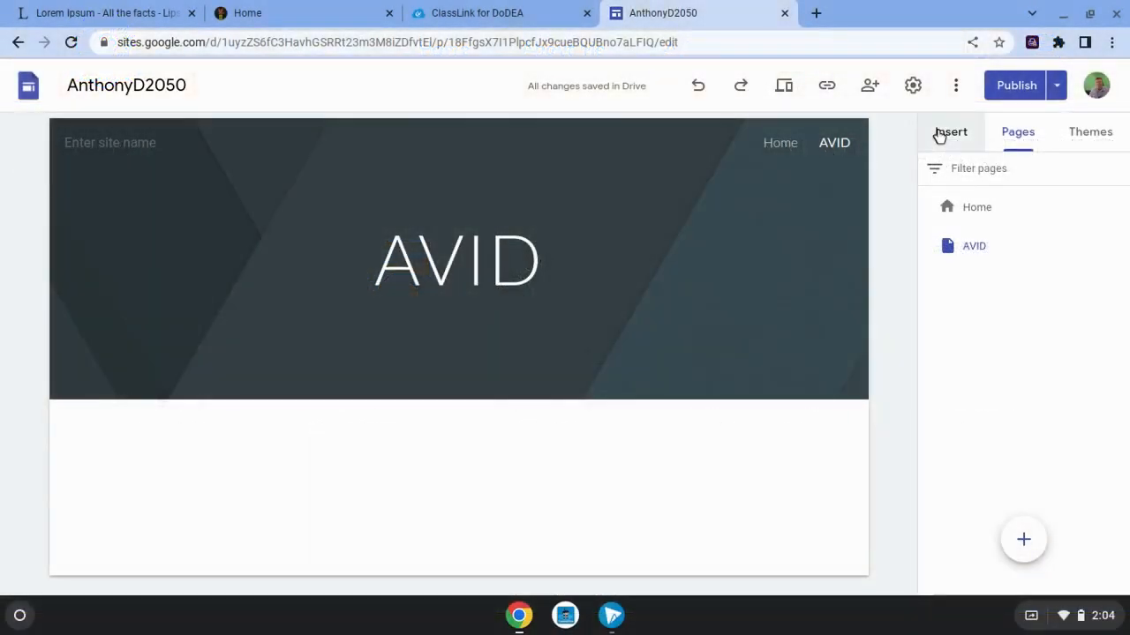
- Add a new page named 'BSEL' after AVID
{"action": "left_click", "coordinate": [1018, 132]}
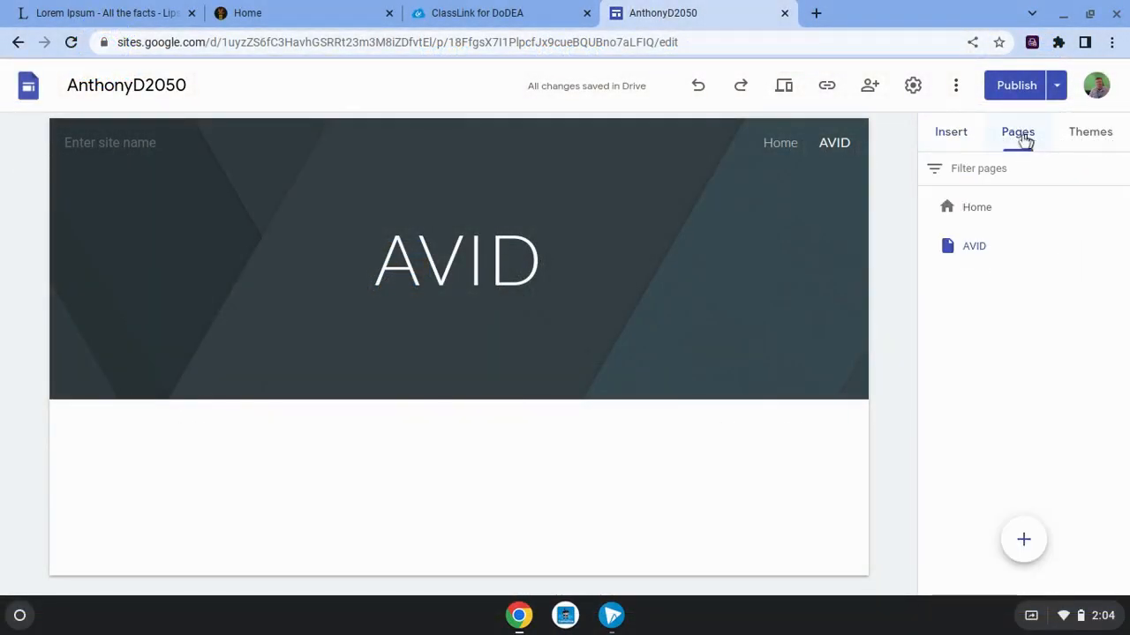
{"action": "left_click", "coordinate": [1023, 539]}
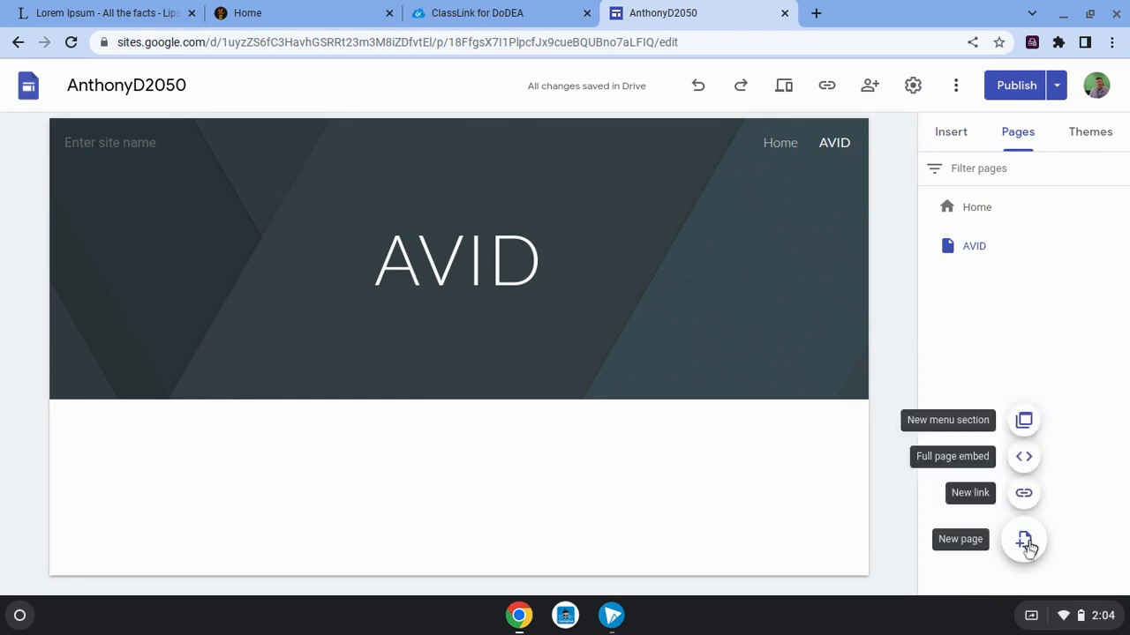
{"action": "left_click", "coordinate": [1023, 539]}
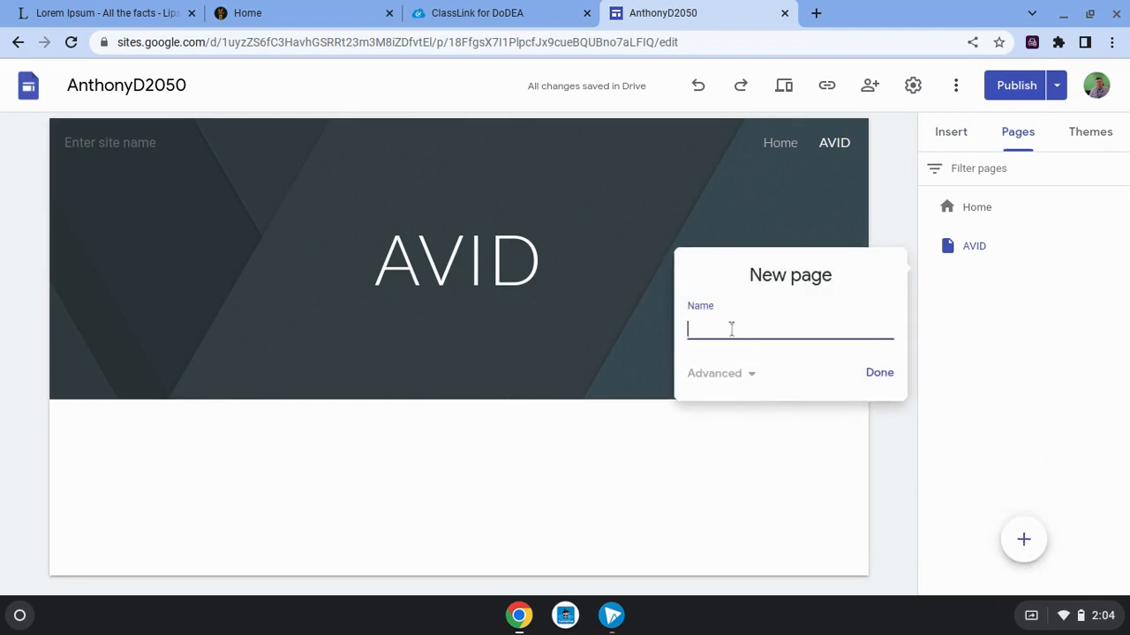
{"action": "type", "text": "B"}
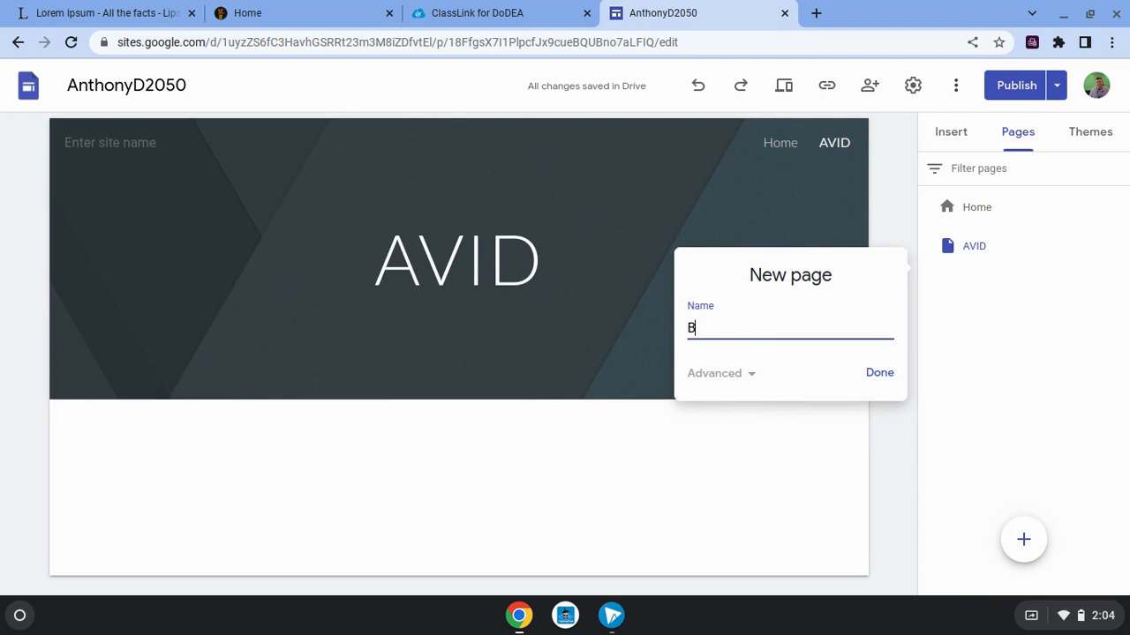
{"action": "type", "text": "SEL"}
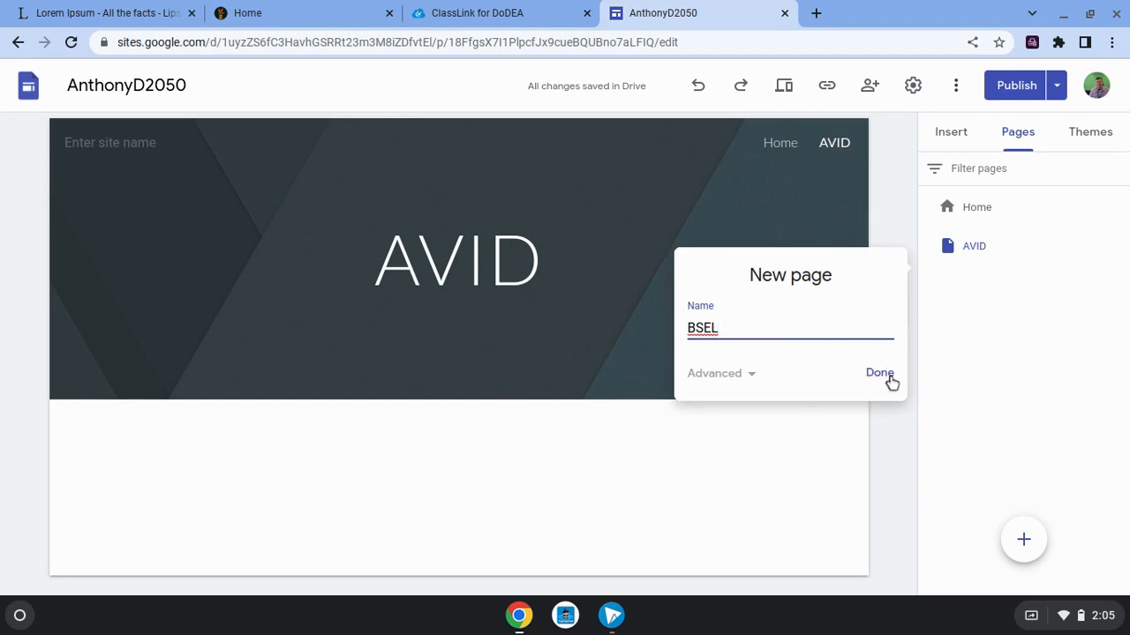
{"action": "left_click", "coordinate": [879, 373]}
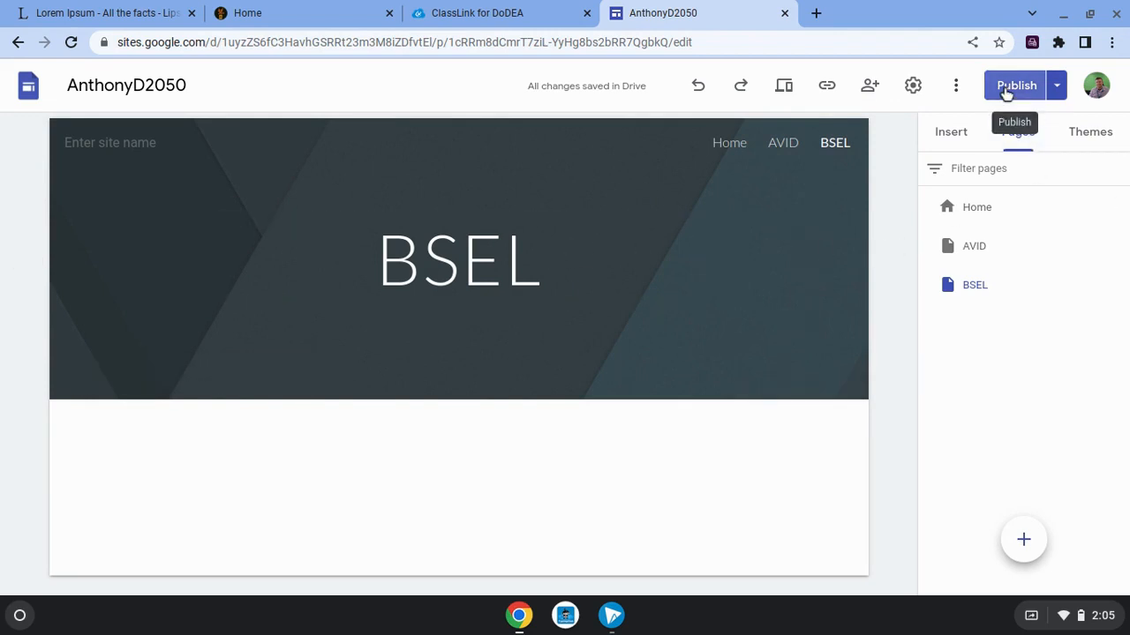
- Turn off 'Editors must review changes before publishing', save, and return to the editor
{"action": "left_click", "coordinate": [1015, 84]}
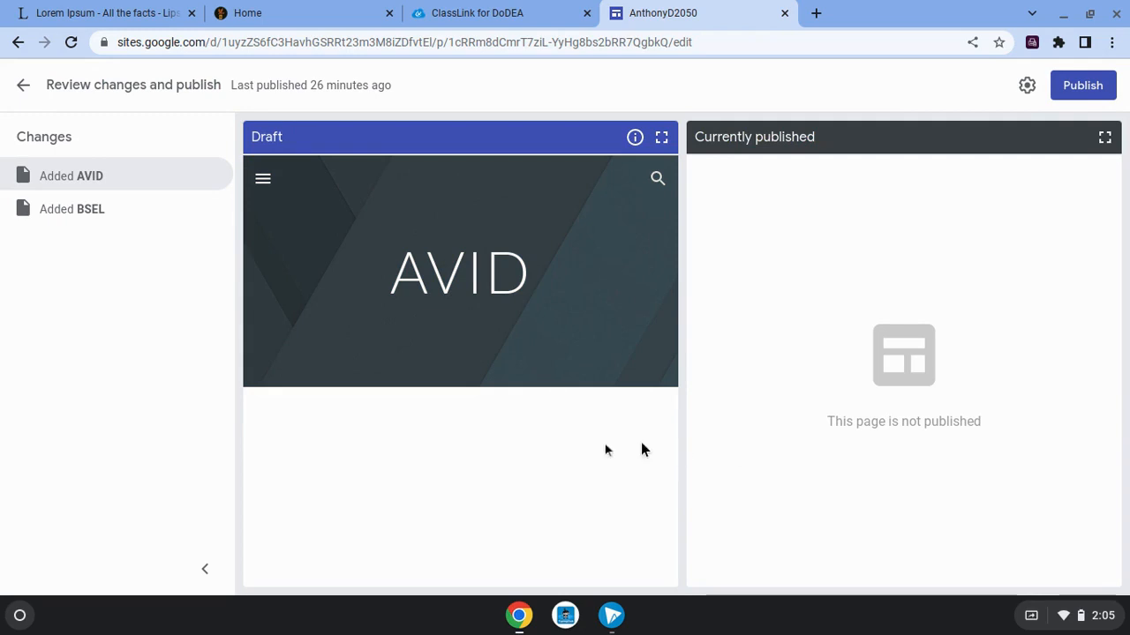
{"action": "mouse_move", "coordinate": [468, 391]}
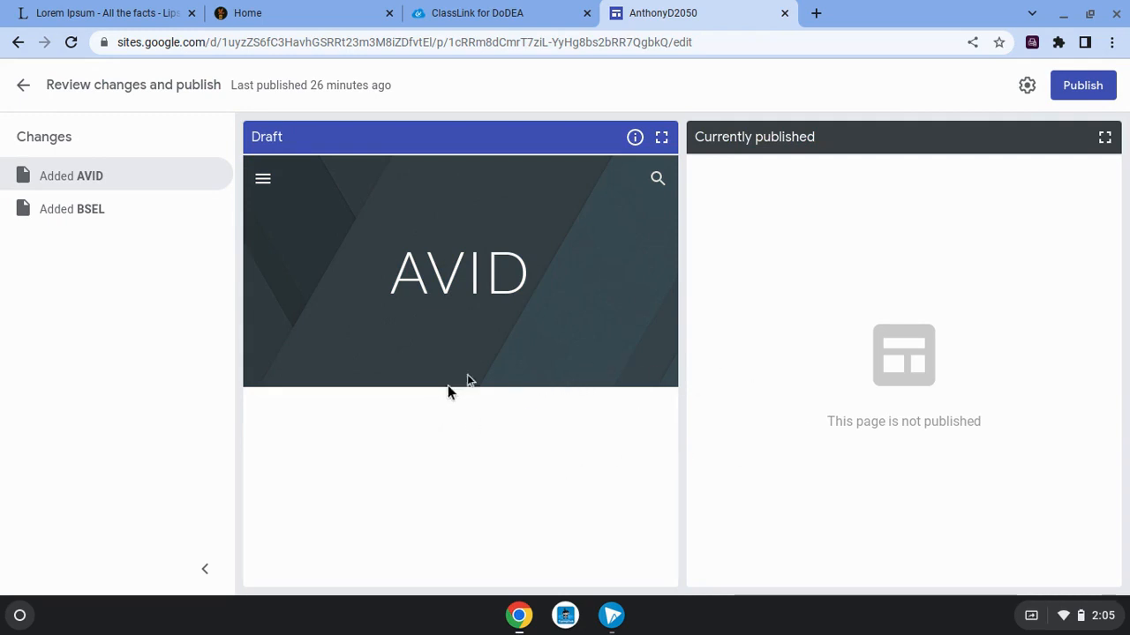
{"action": "mouse_move", "coordinate": [1026, 84]}
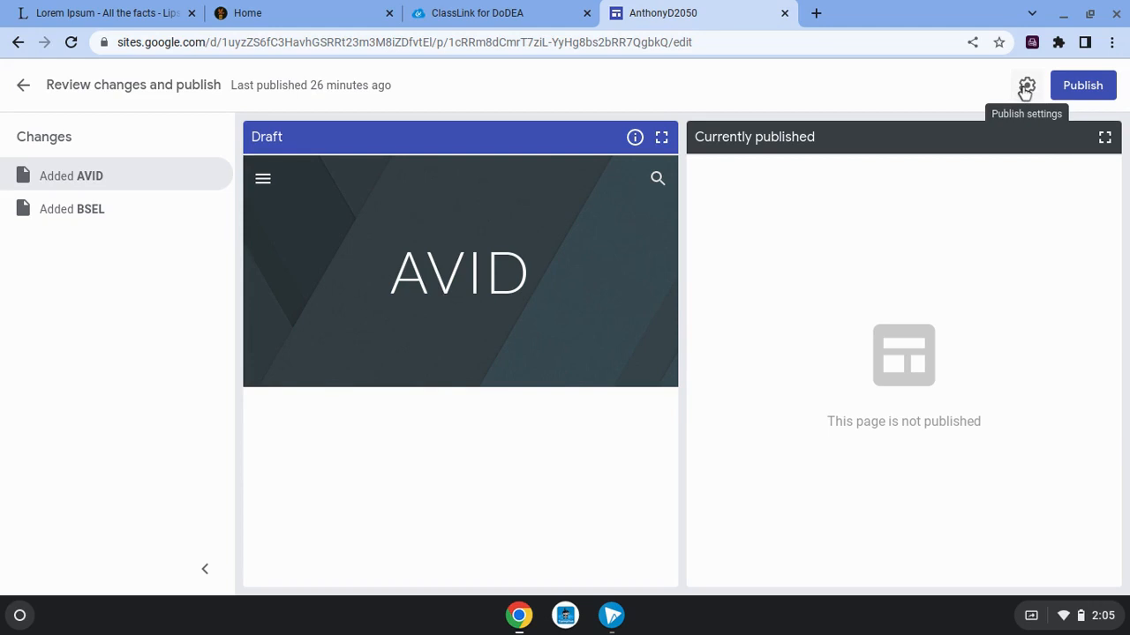
{"action": "left_click", "coordinate": [1026, 84]}
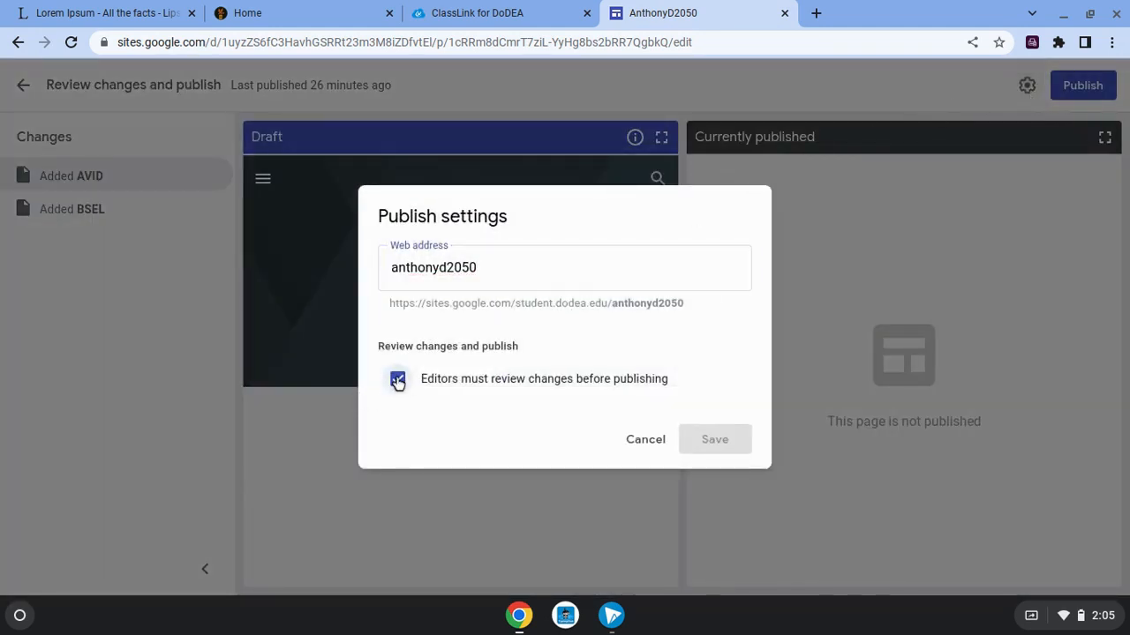
{"action": "left_click", "coordinate": [398, 378]}
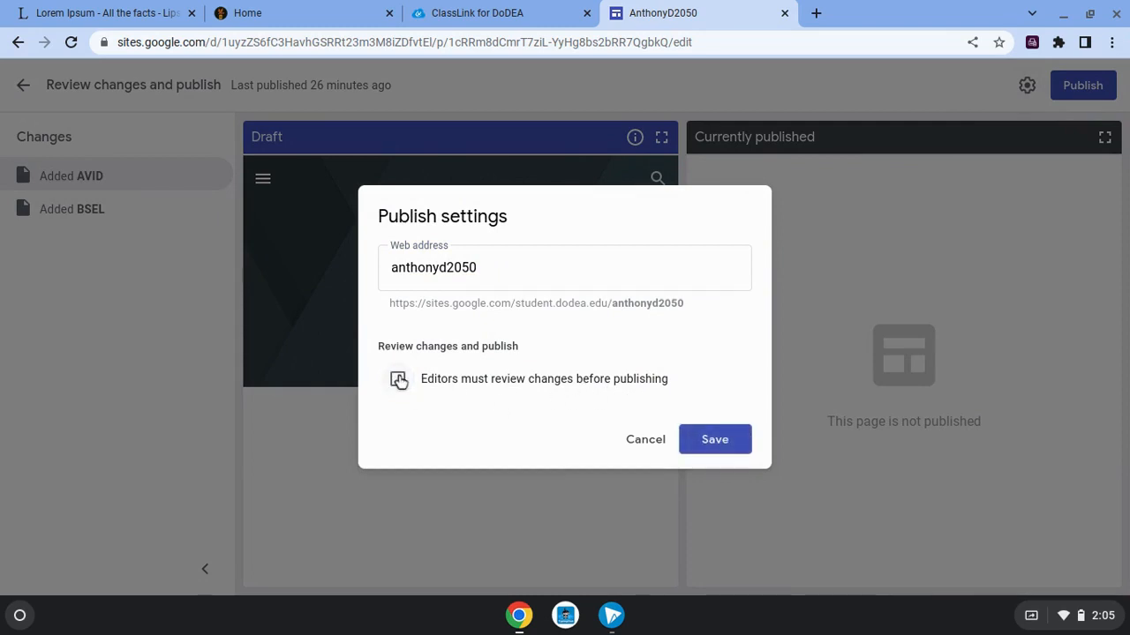
{"action": "left_click", "coordinate": [714, 438]}
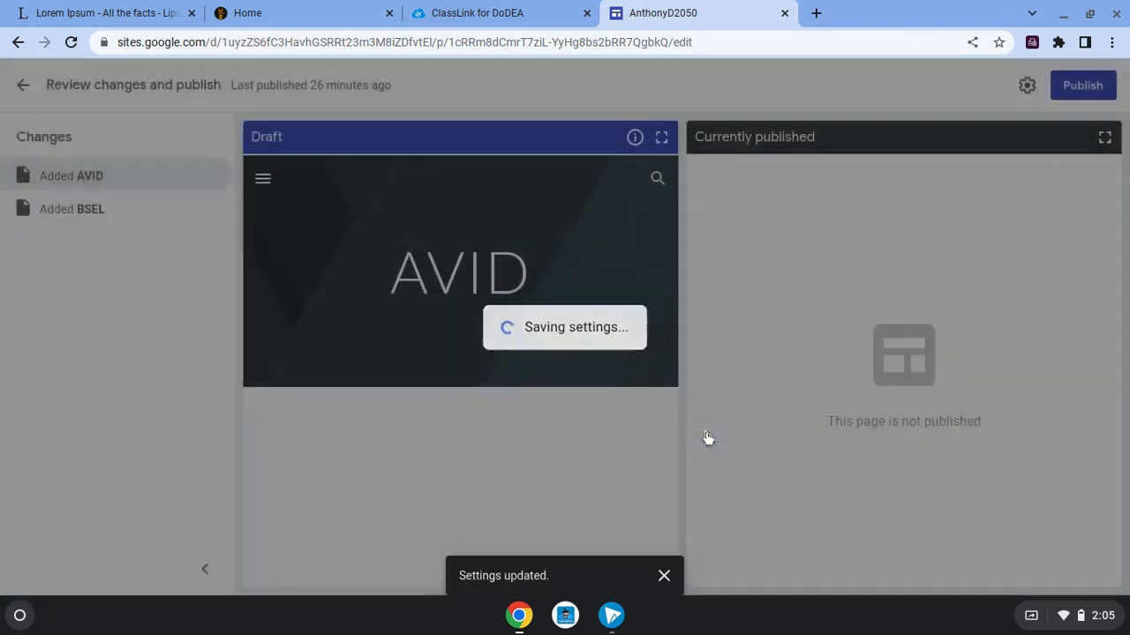
{"action": "left_click", "coordinate": [1082, 85]}
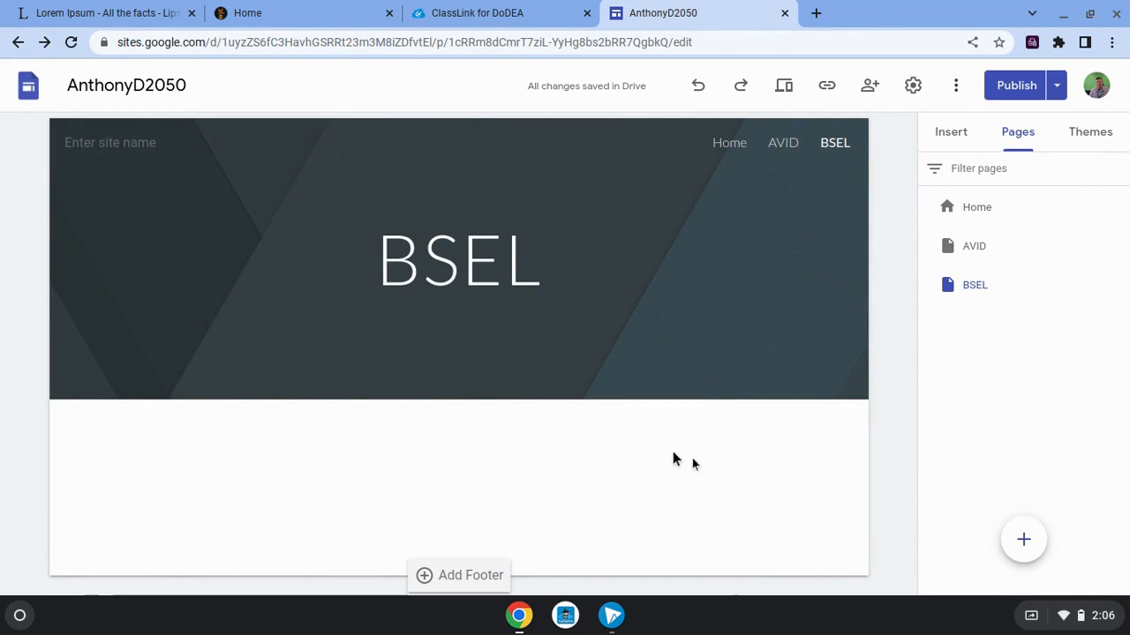
{"action": "mouse_move", "coordinate": [860, 470]}
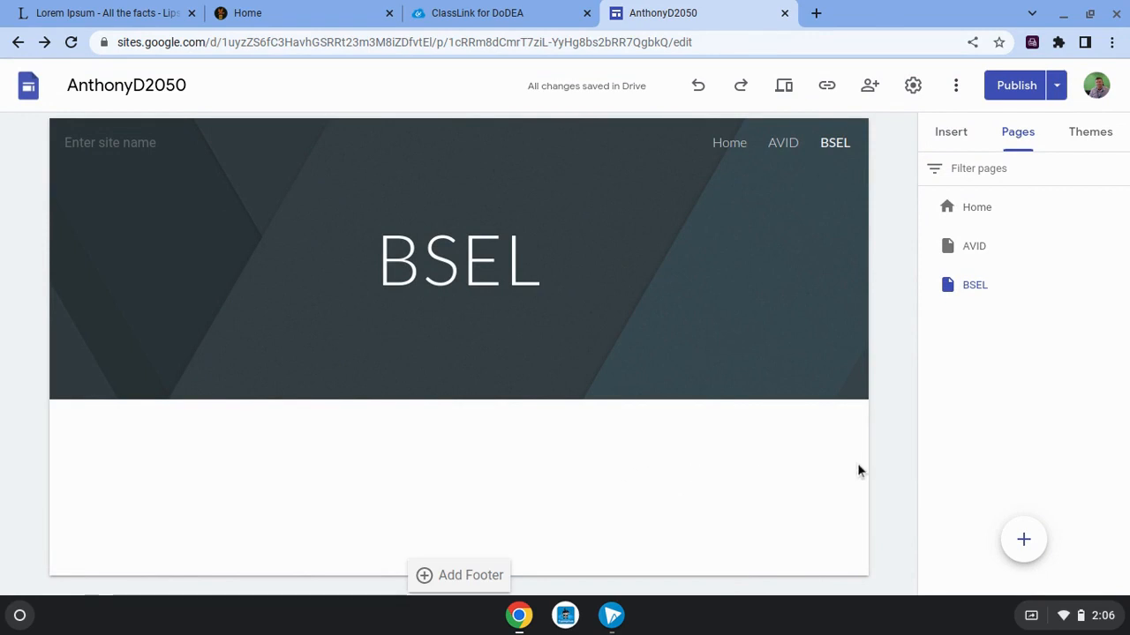
- Show the add-new-page, link and embed options in the Pages panel
{"action": "left_click", "coordinate": [459, 259]}
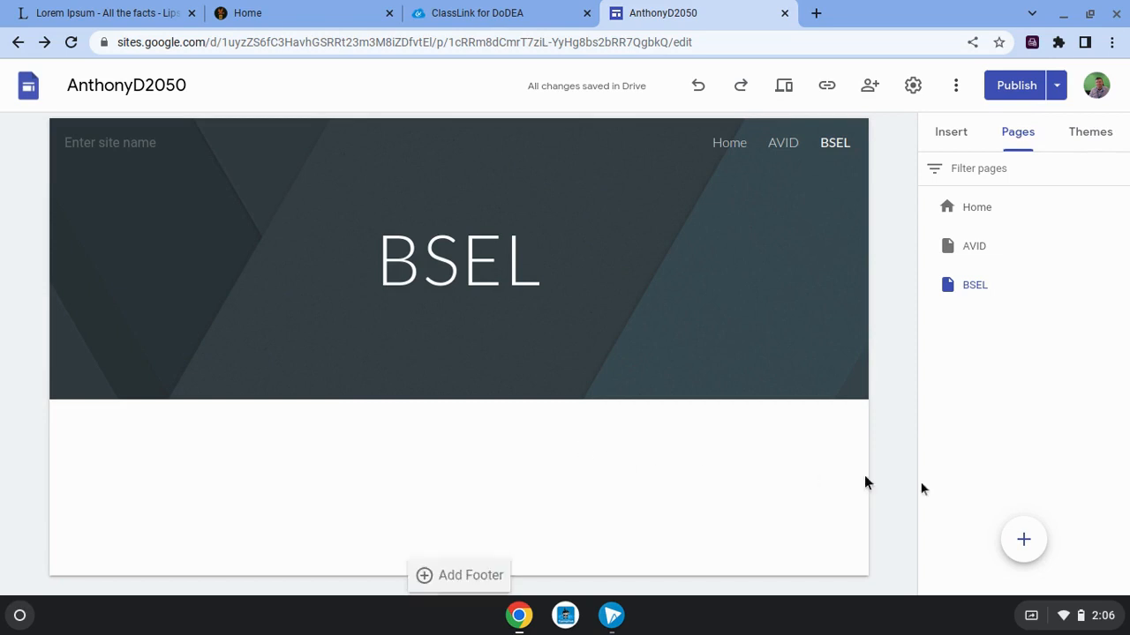
{"action": "left_click", "coordinate": [1023, 539]}
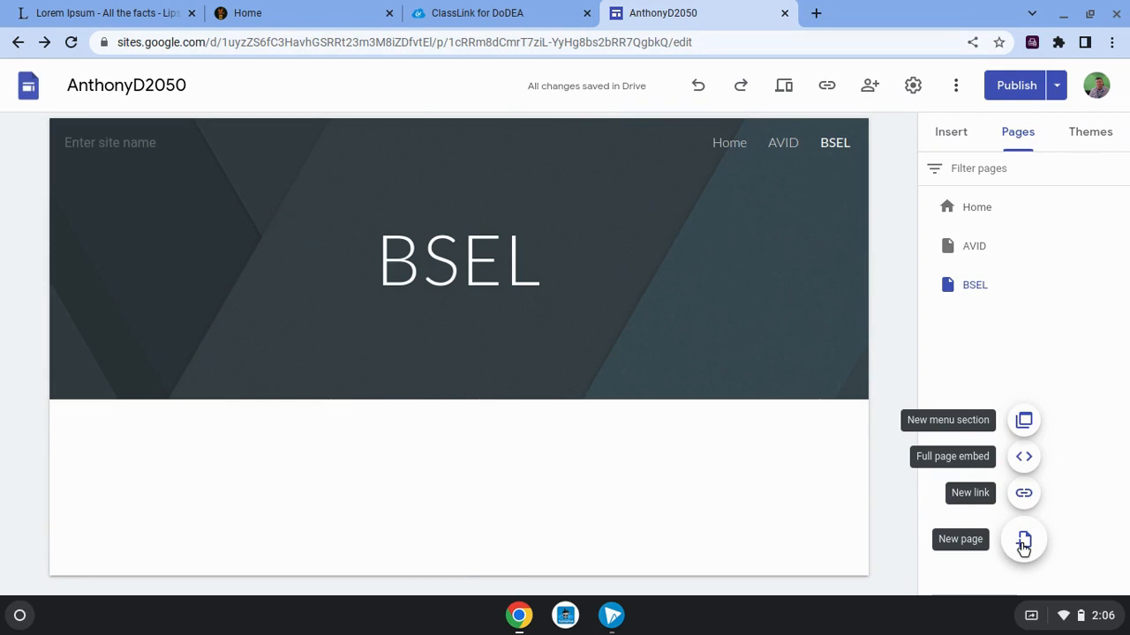
- Add a new page named 'Building Confidence' after BSEL
{"action": "left_click", "coordinate": [1023, 539]}
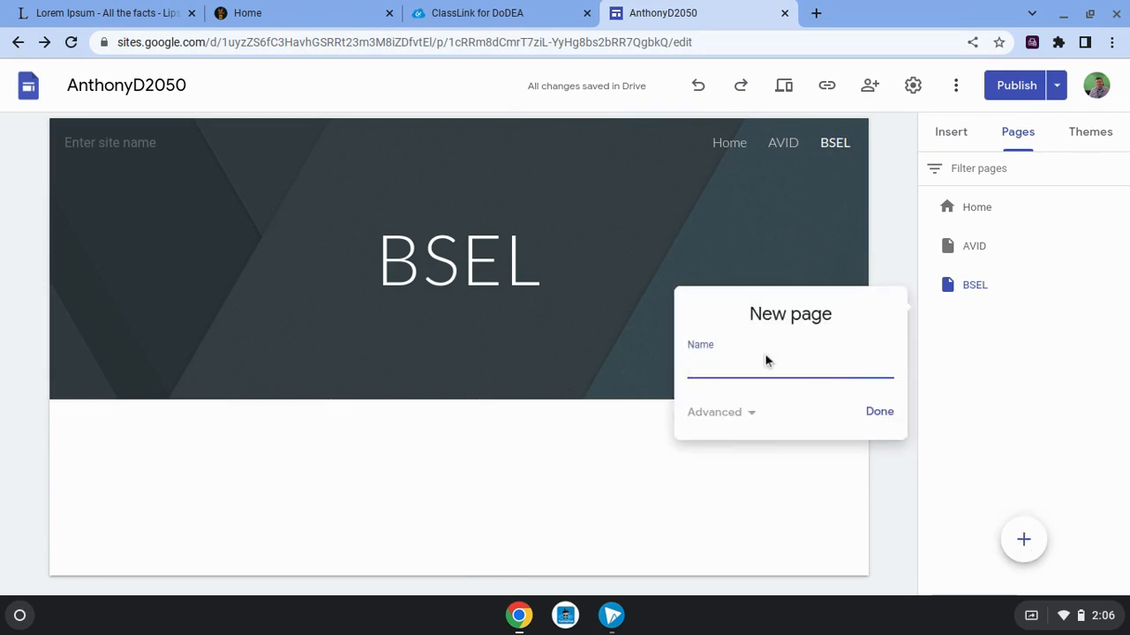
{"action": "left_click", "coordinate": [789, 365]}
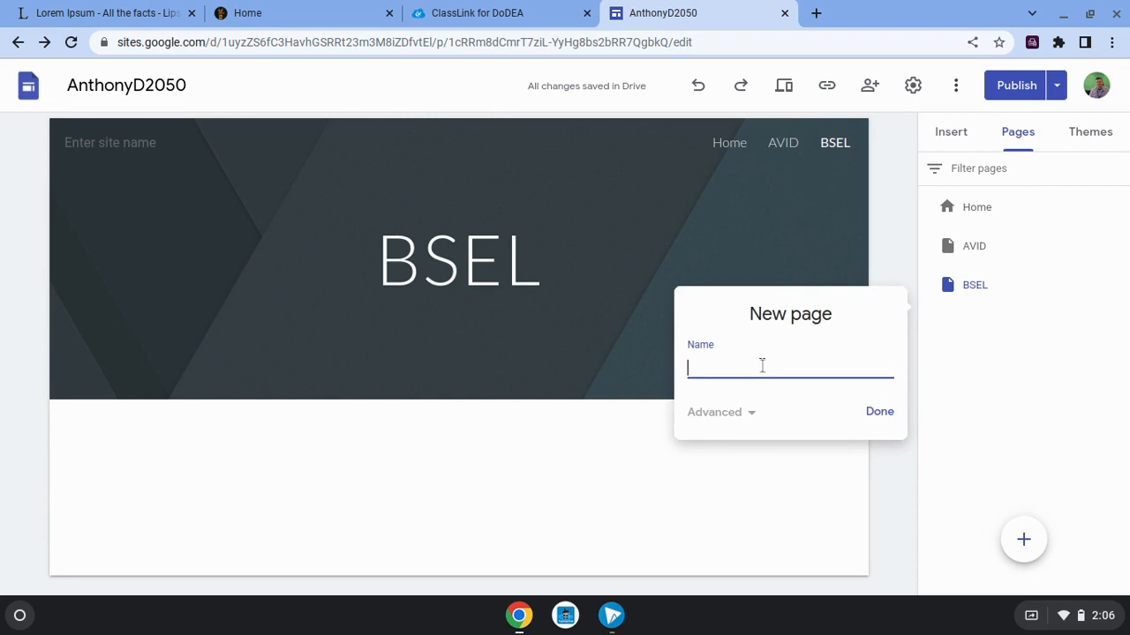
{"action": "type", "text": "Building"}
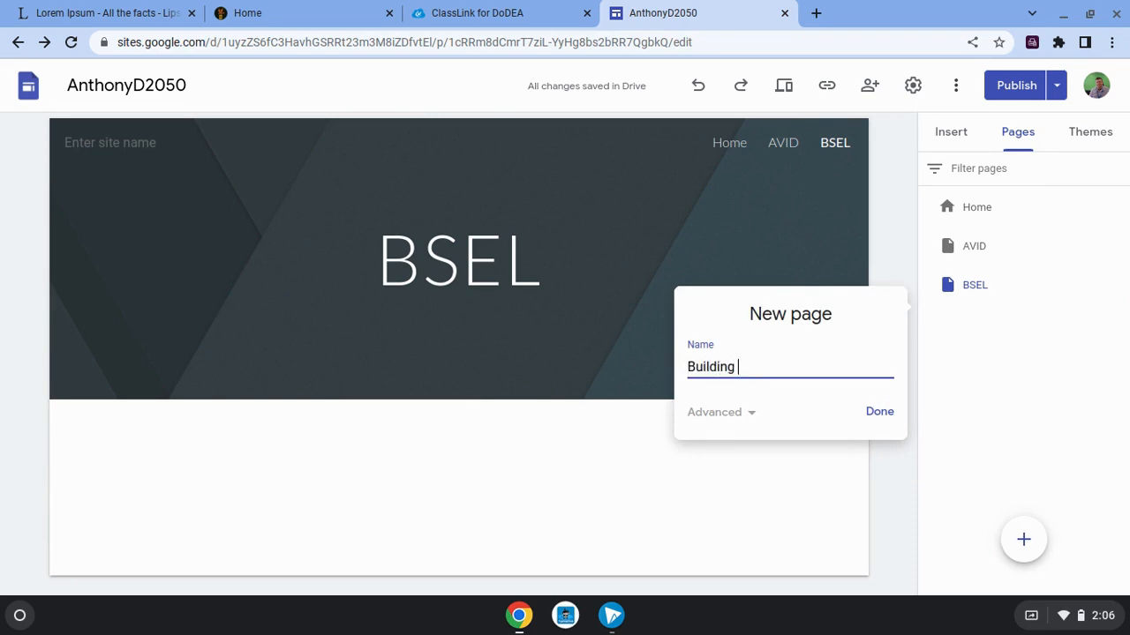
{"action": "type", "text": "Confidence"}
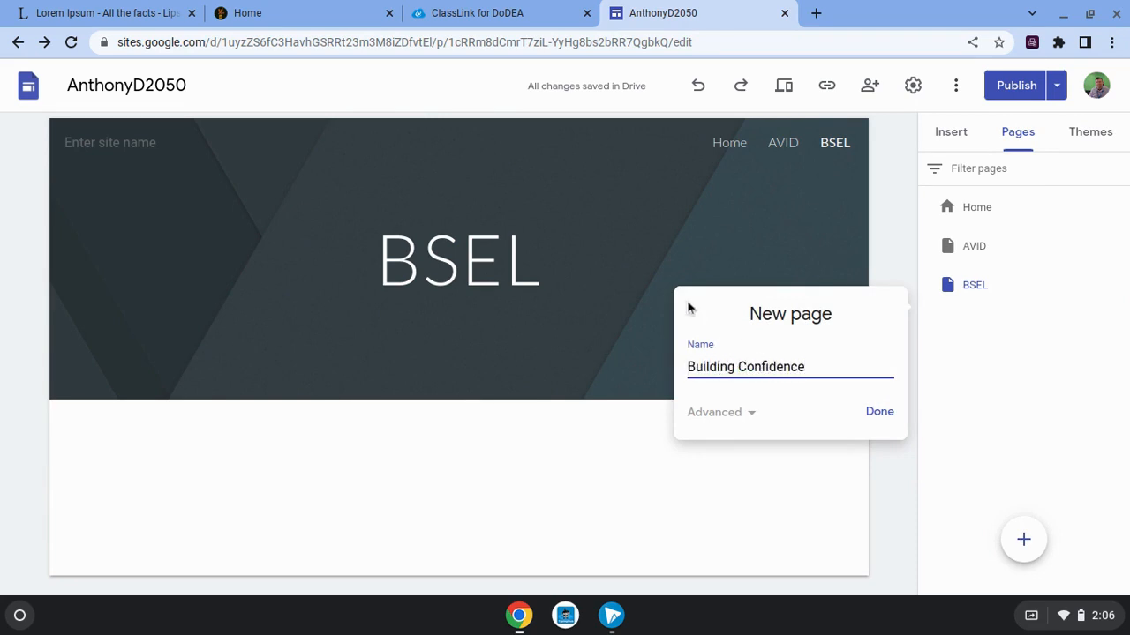
{"action": "left_click", "coordinate": [879, 412]}
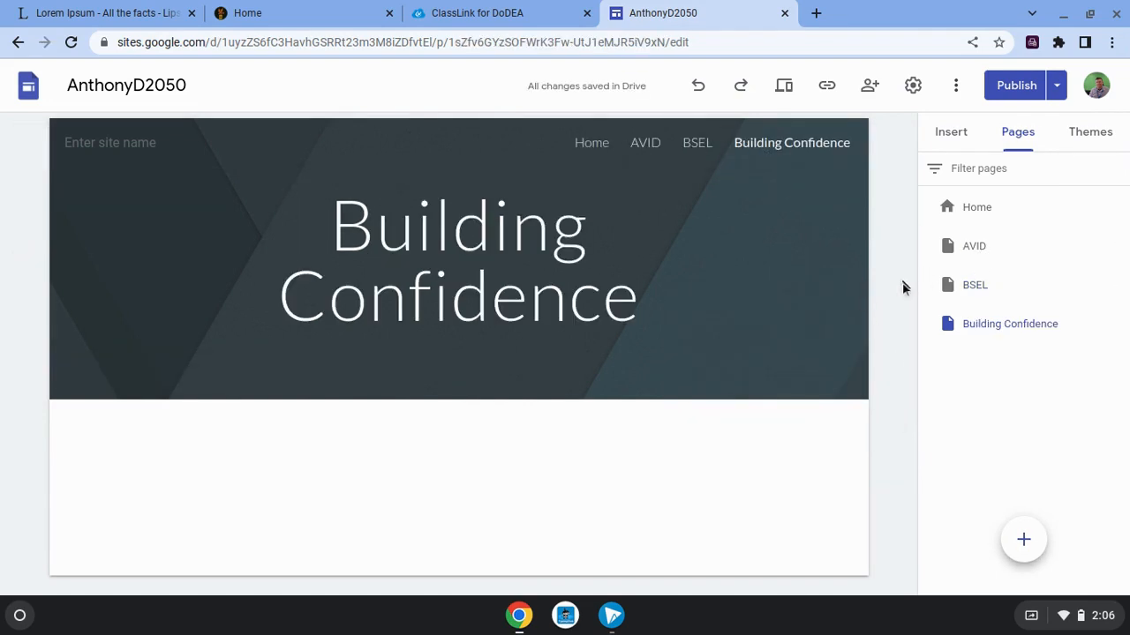
{"action": "mouse_move", "coordinate": [998, 324]}
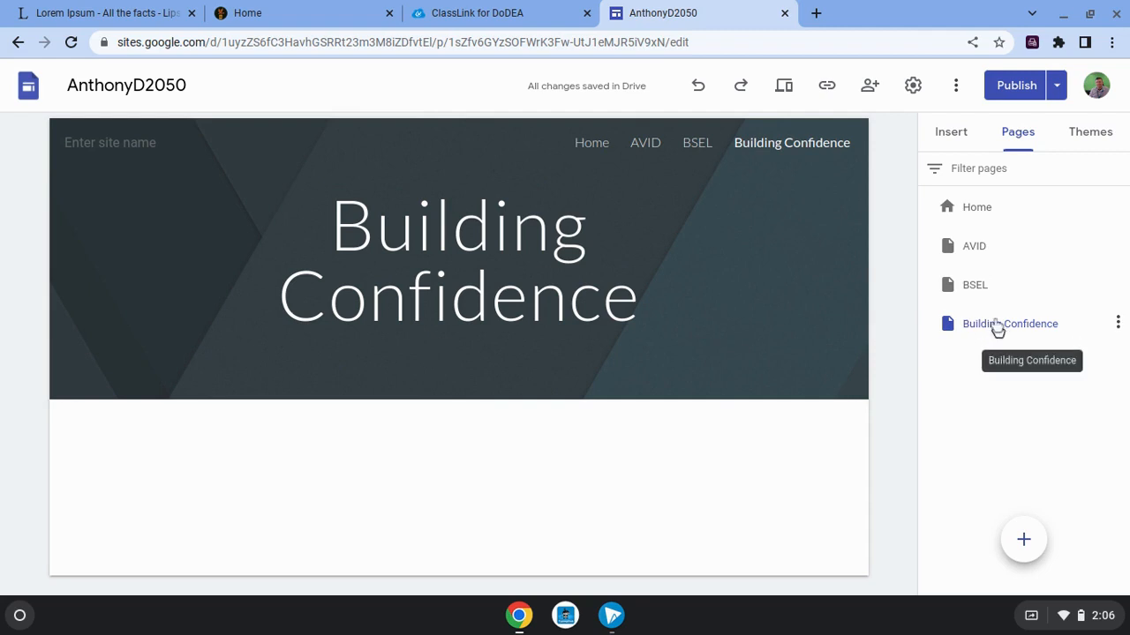
{"action": "mouse_move", "coordinate": [993, 331]}
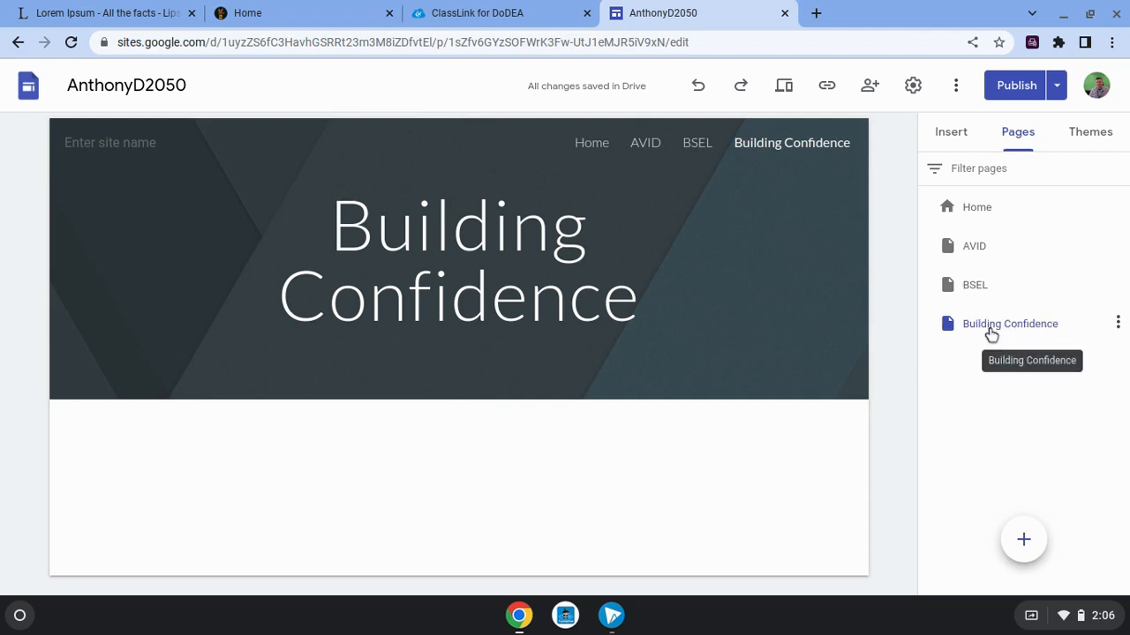
{"action": "mouse_move", "coordinate": [1020, 317]}
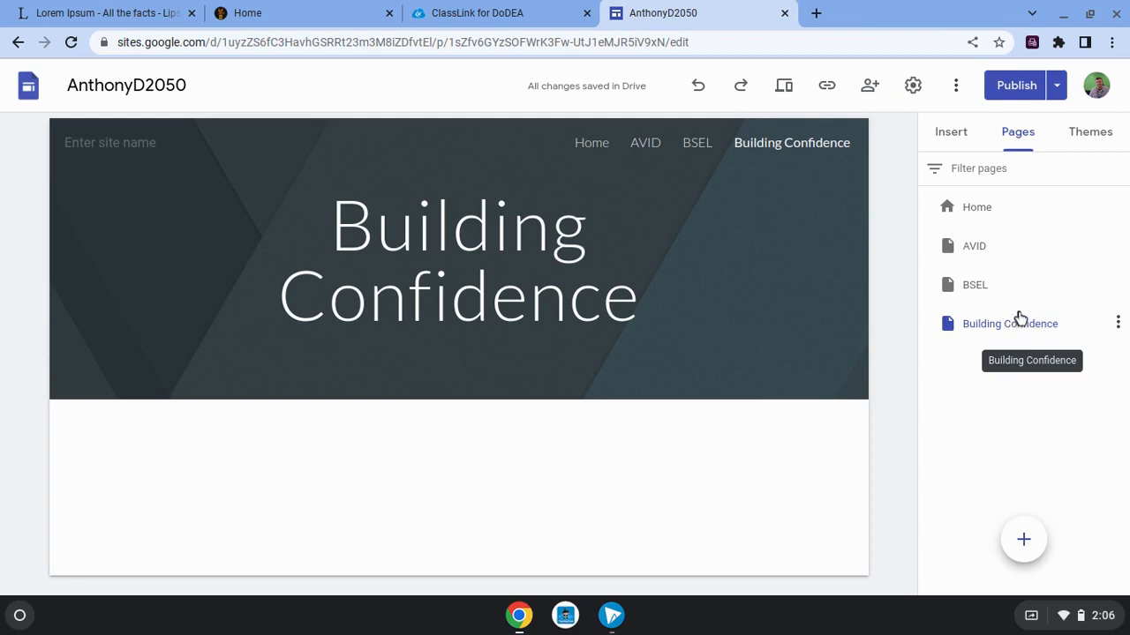
- Drag Building Confidence under BSEL as a subpage and publish the site
{"action": "left_click_drag", "start_coordinate": [1009, 323], "coordinate": [1009, 300]}
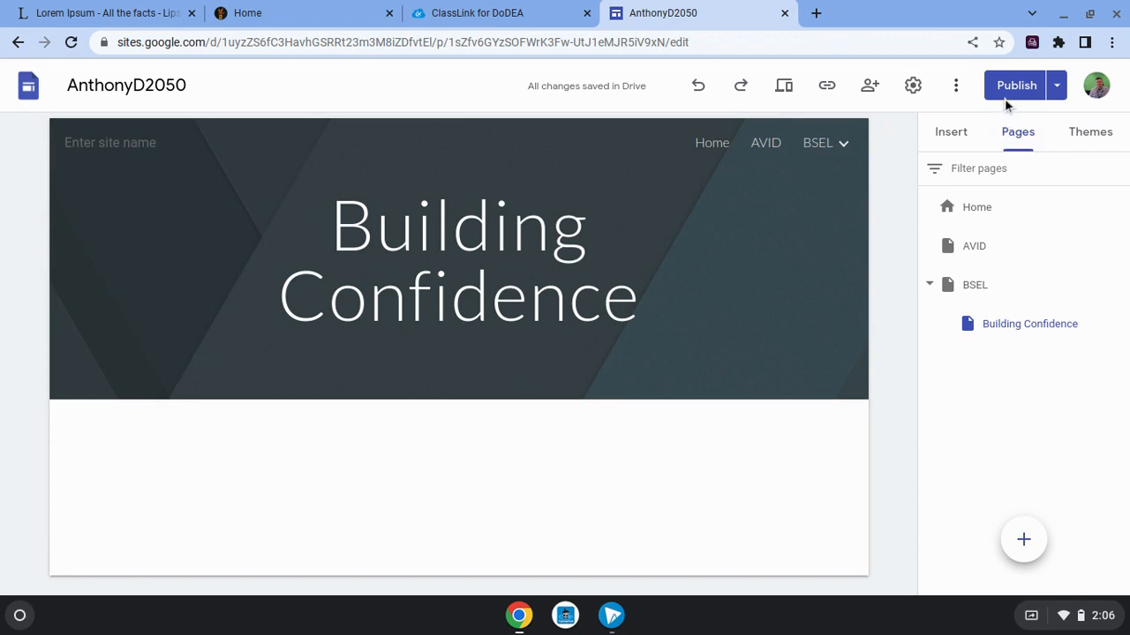
{"action": "left_click", "coordinate": [1015, 84]}
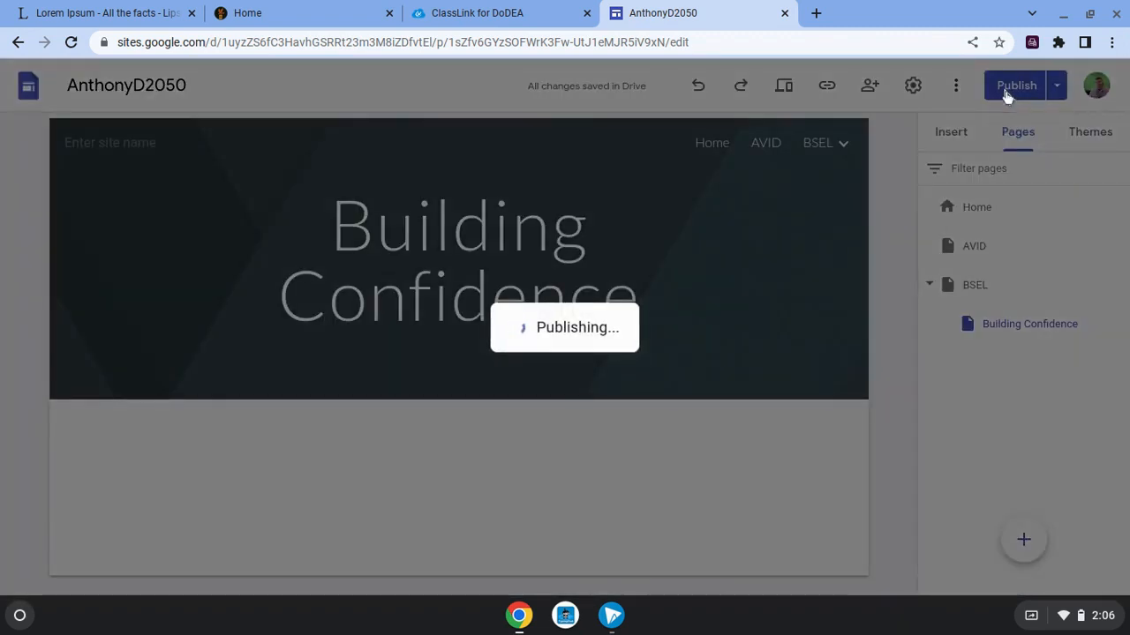